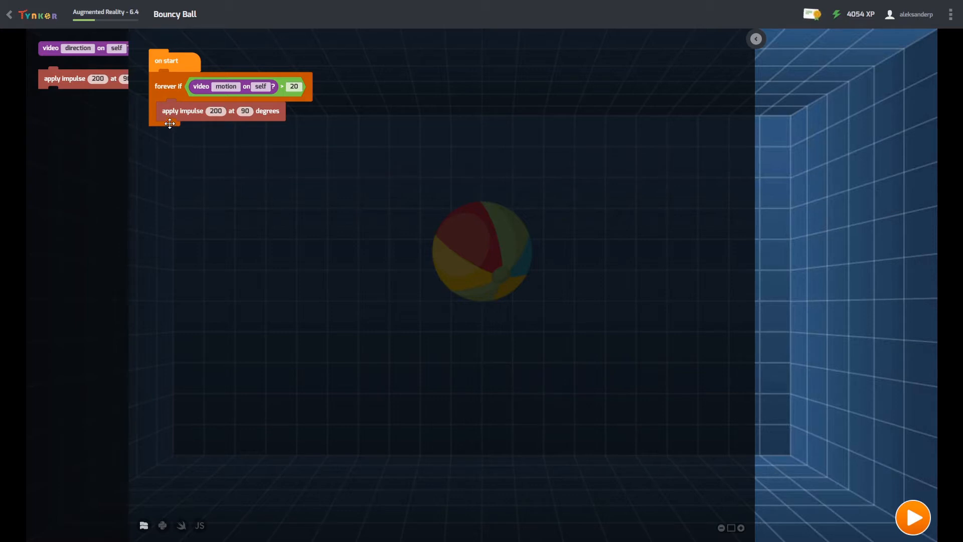
{"action": "mouse_move", "coordinate": [409, 261]}
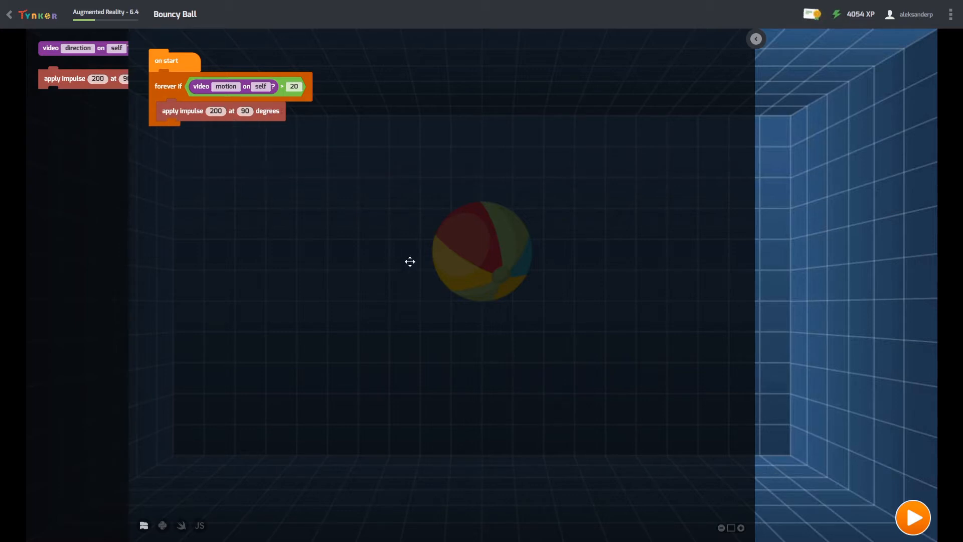
{"action": "mouse_move", "coordinate": [953, 180]}
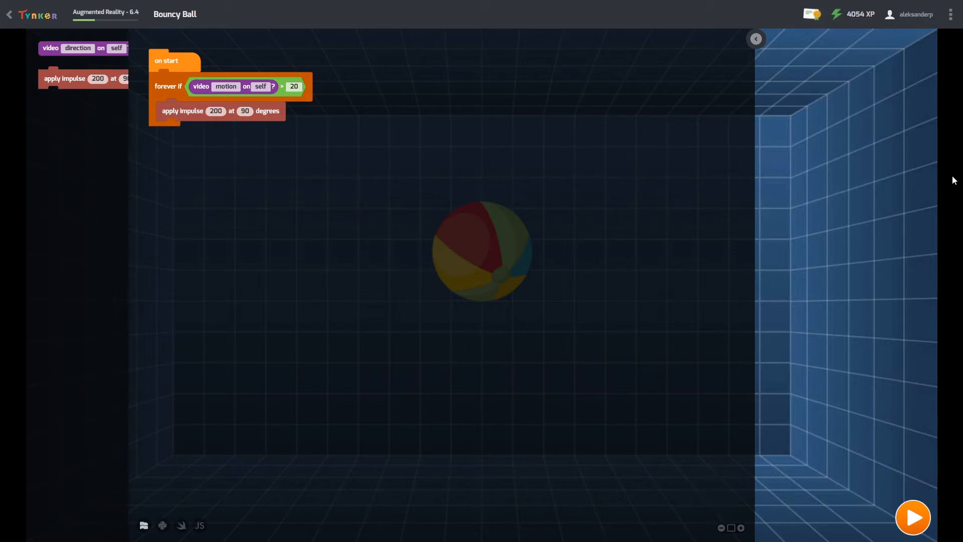
Review the stage instructions, then stack a second apply impulse block at 10 degrees inside the loop.
{"action": "left_click", "coordinate": [755, 39]}
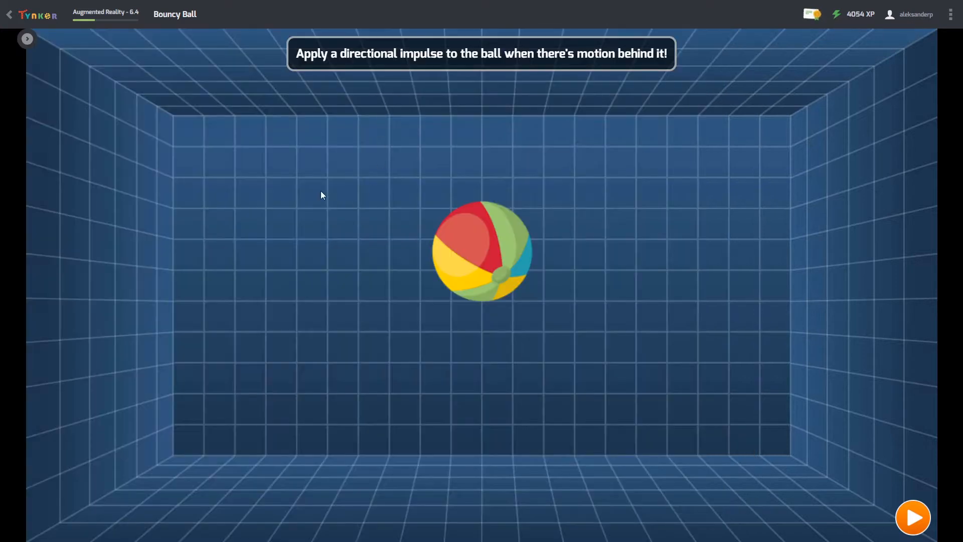
{"action": "left_click", "coordinate": [27, 38]}
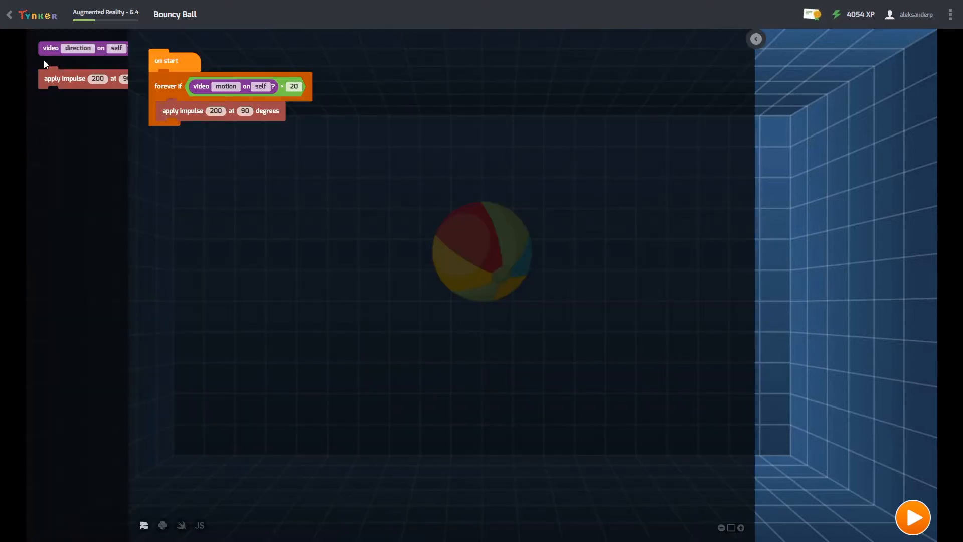
{"action": "left_click_drag", "start_coordinate": [83, 79], "coordinate": [223, 140]}
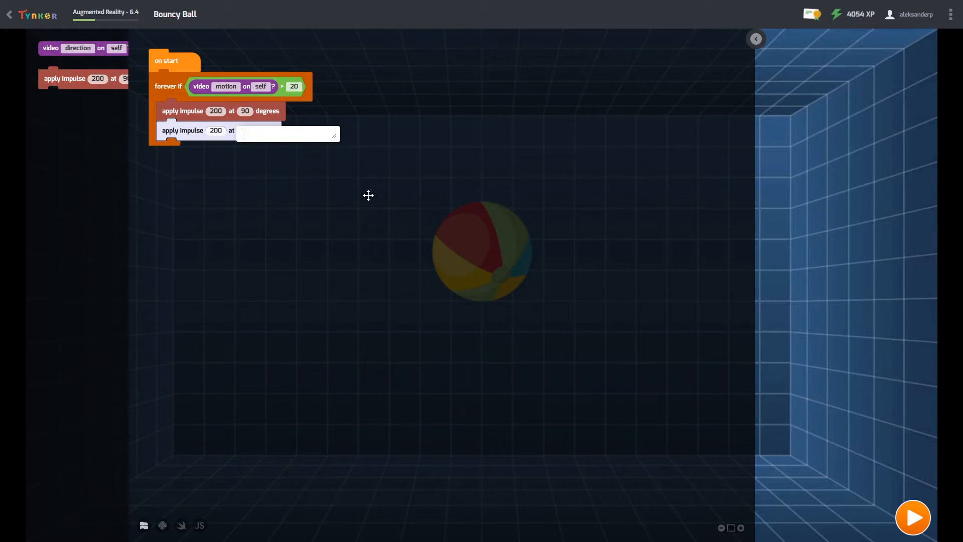
{"action": "type", "text": "10"}
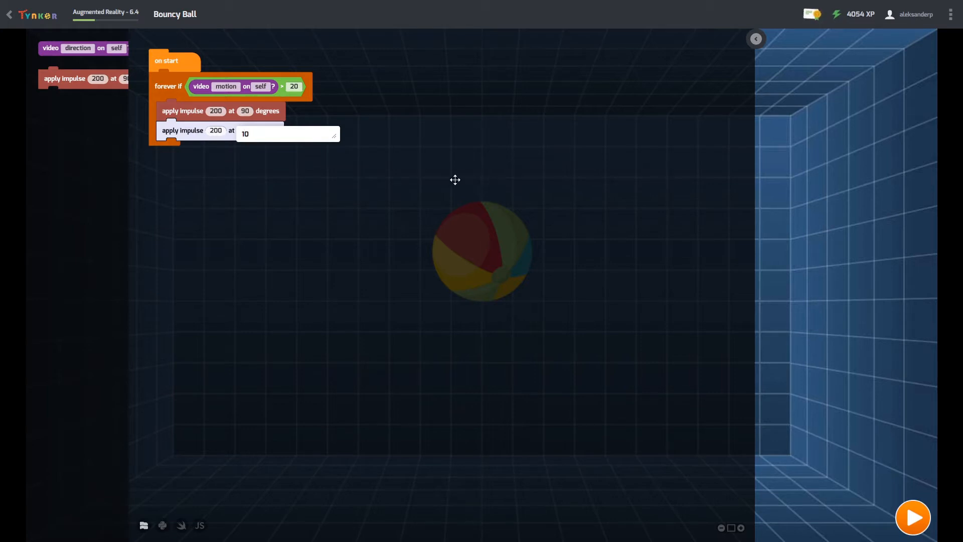
Change the first impulse block's strength to 300.
{"action": "left_click", "coordinate": [913, 517]}
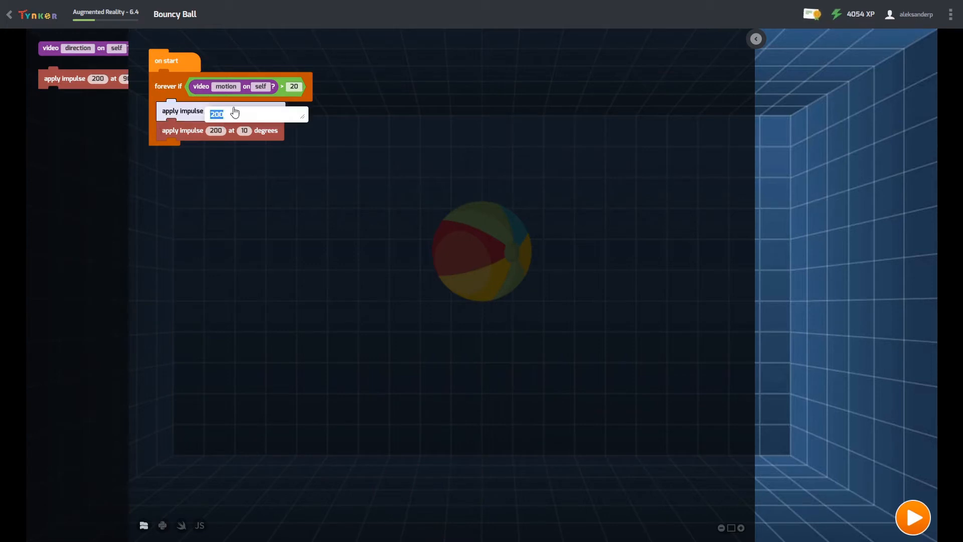
{"action": "type", "text": "2"}
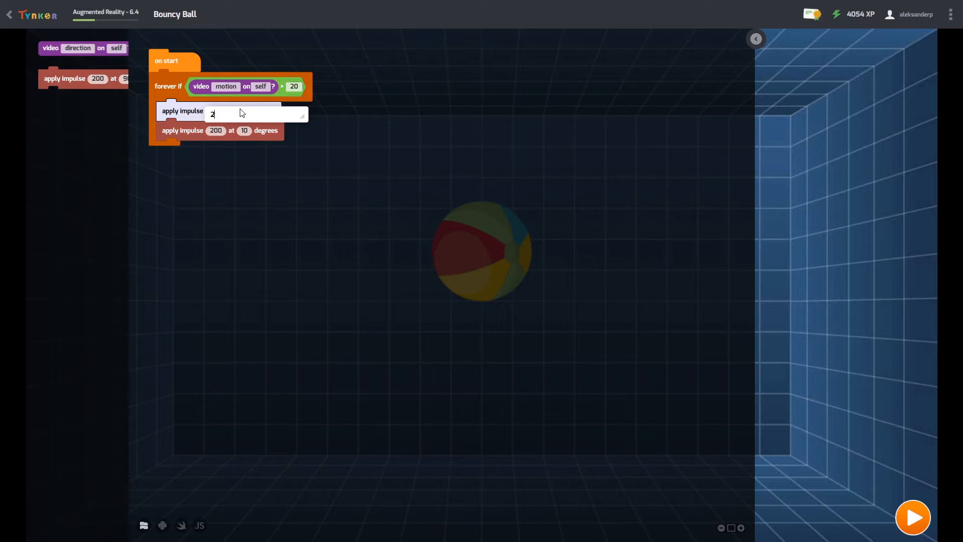
{"action": "type", "text": "300"}
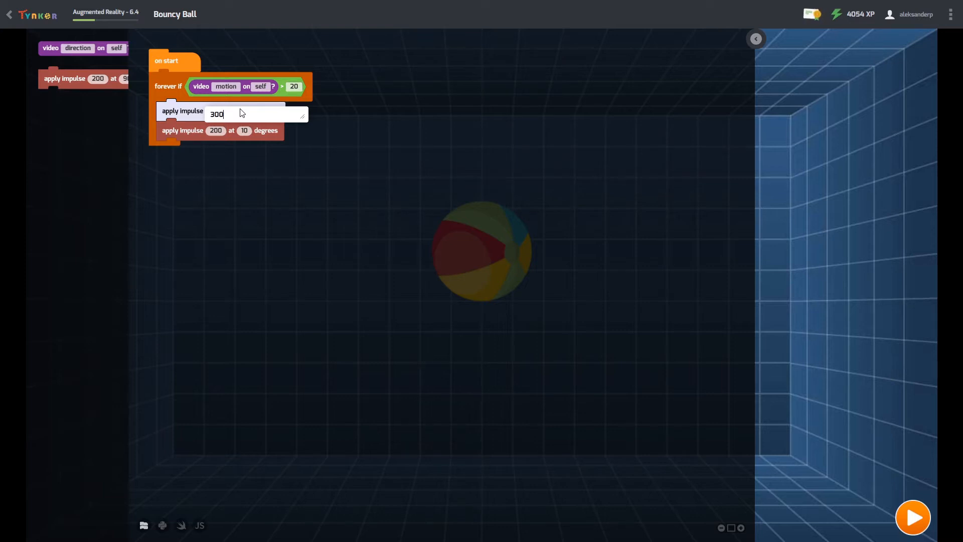
Test the ball, set the first impulse's angle to 10000 degrees, and test it again.
{"action": "left_click", "coordinate": [913, 517]}
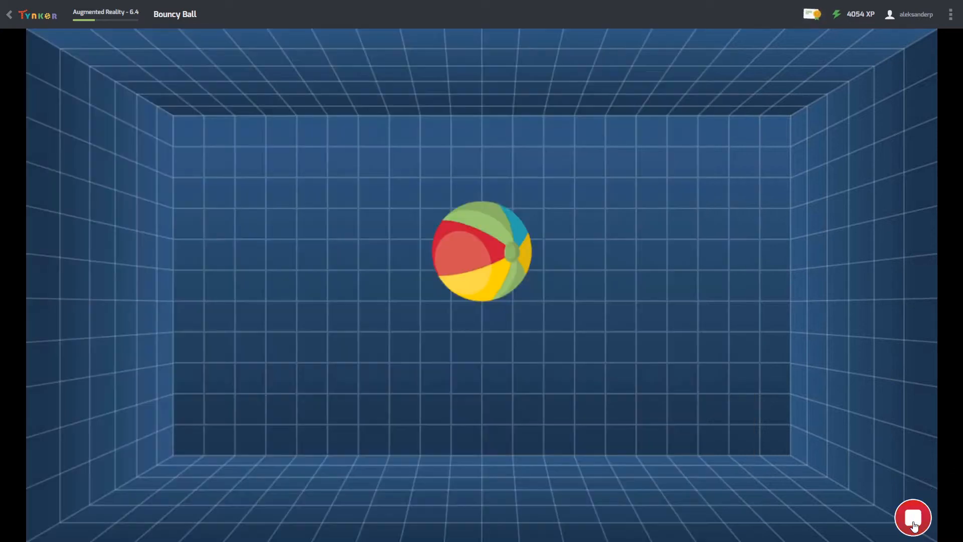
{"action": "left_click", "coordinate": [913, 517]}
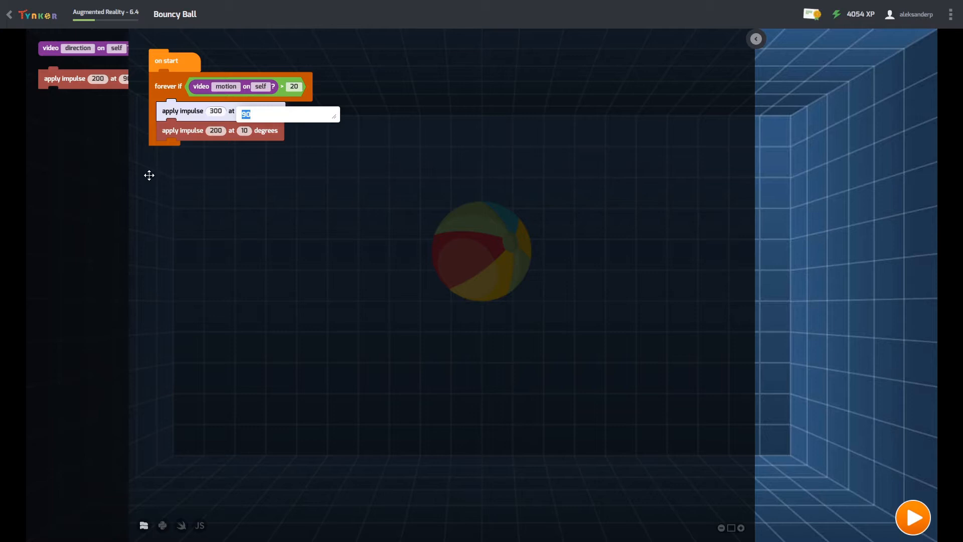
{"action": "type", "text": "10000"}
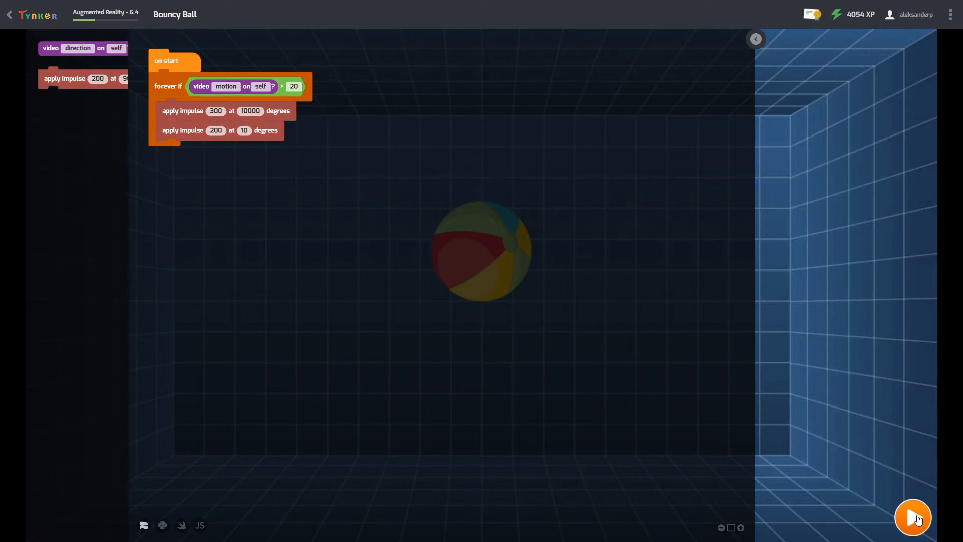
{"action": "left_click", "coordinate": [913, 517]}
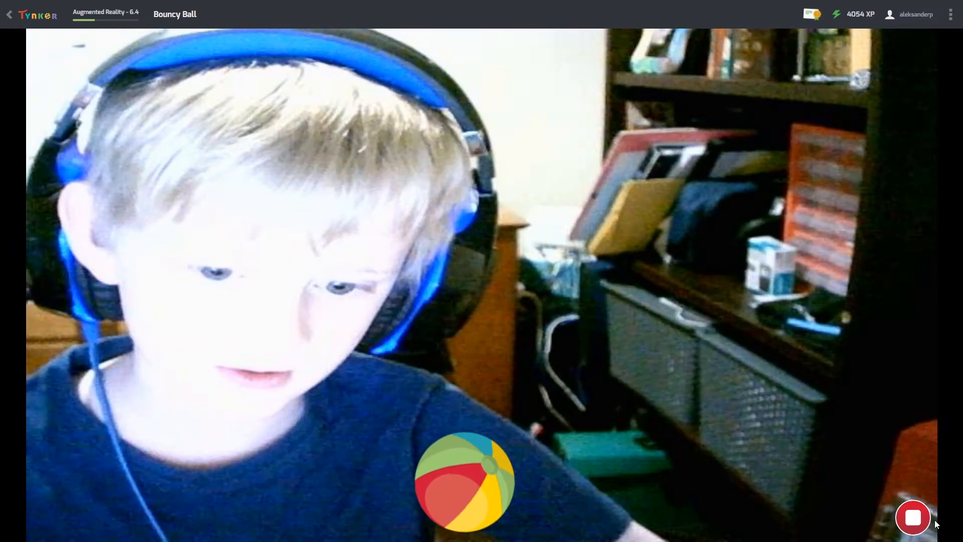
{"action": "left_click", "coordinate": [914, 517]}
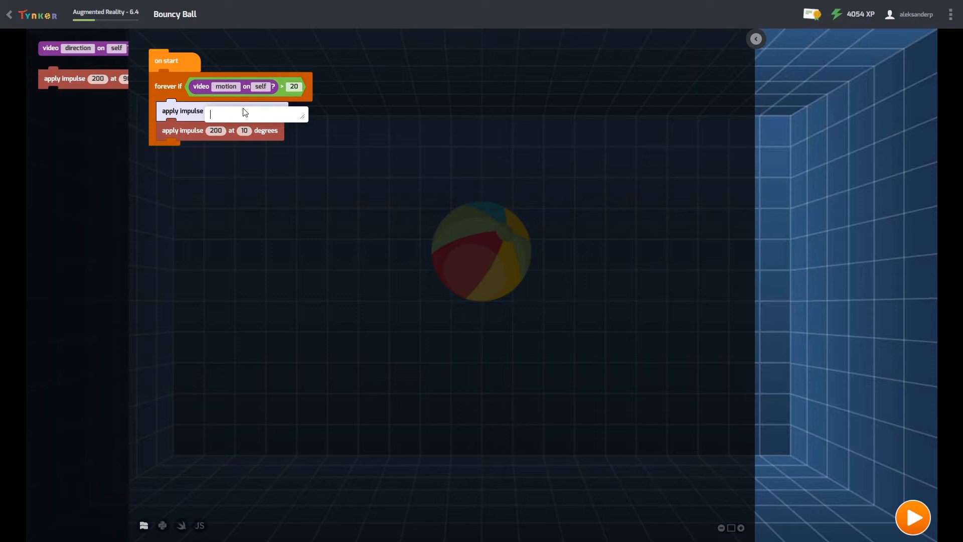
Set the first impulse to strength 200 at 20 degrees and the second impulse's angle to 20.
{"action": "type", "text": "200"}
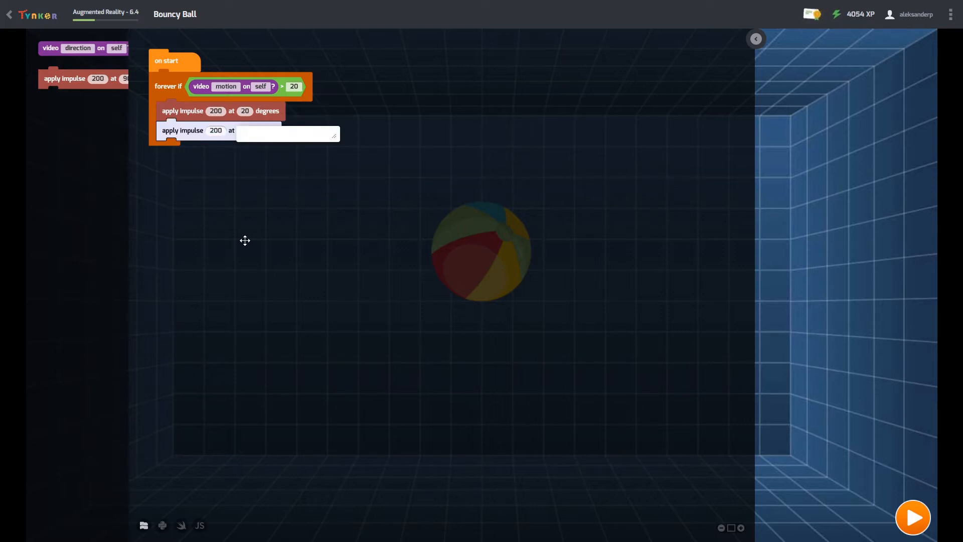
{"action": "type", "text": "-20"}
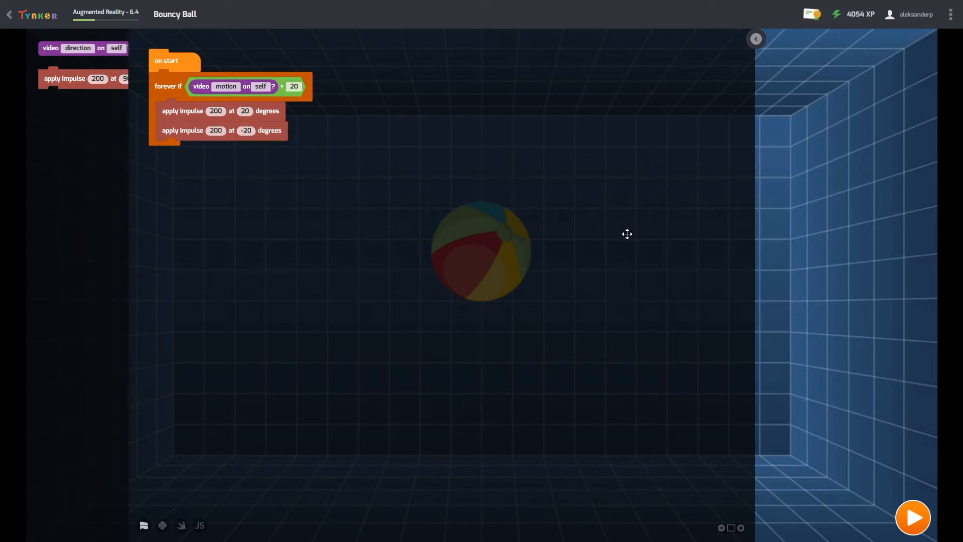
{"action": "left_click", "coordinate": [913, 517]}
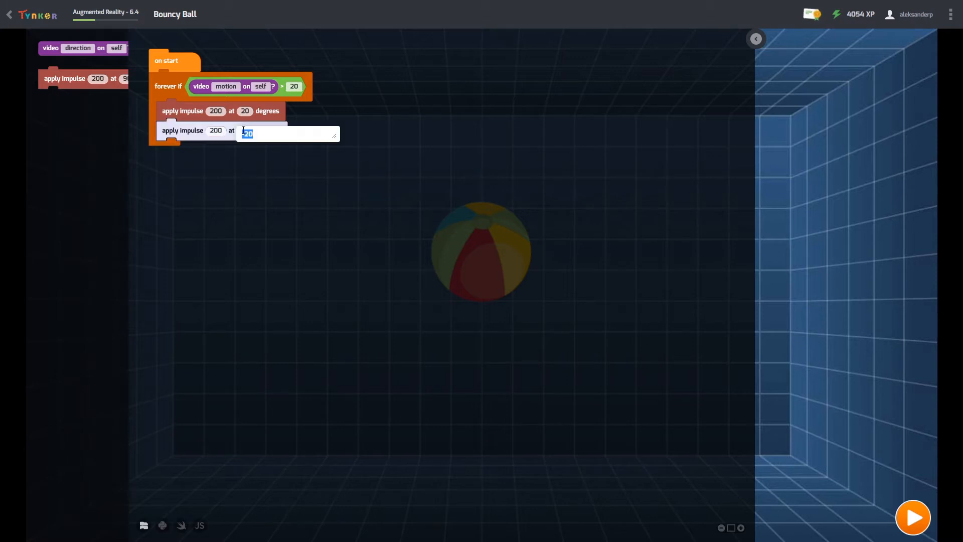
{"action": "type", "text": "-20"}
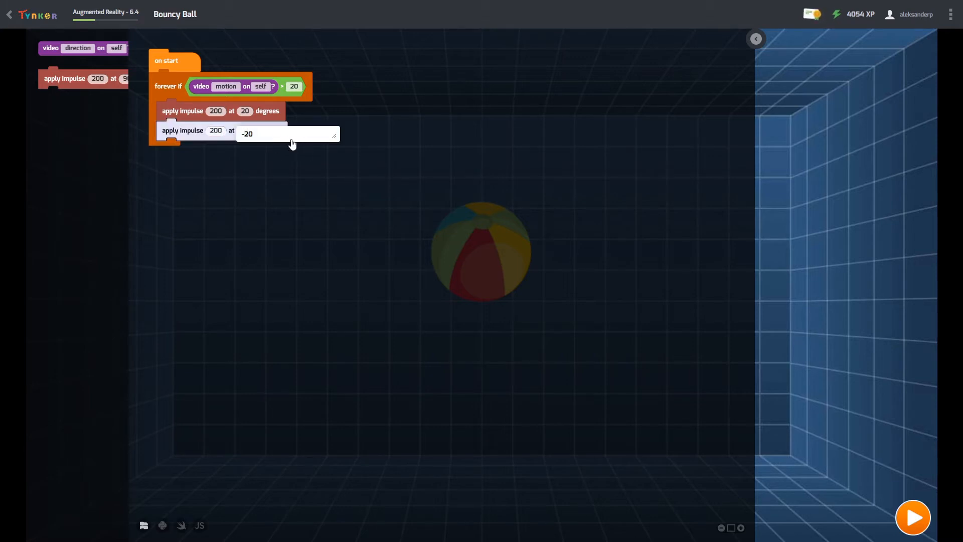
{"action": "type", "text": "20"}
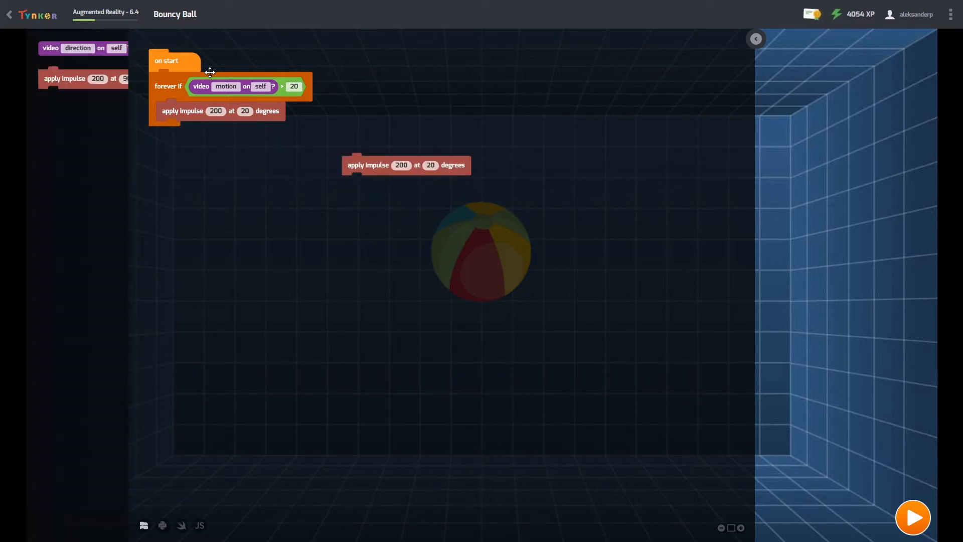
Preview the script as text code and JavaScript, then switch back to block view.
{"action": "right_click", "coordinate": [209, 72]}
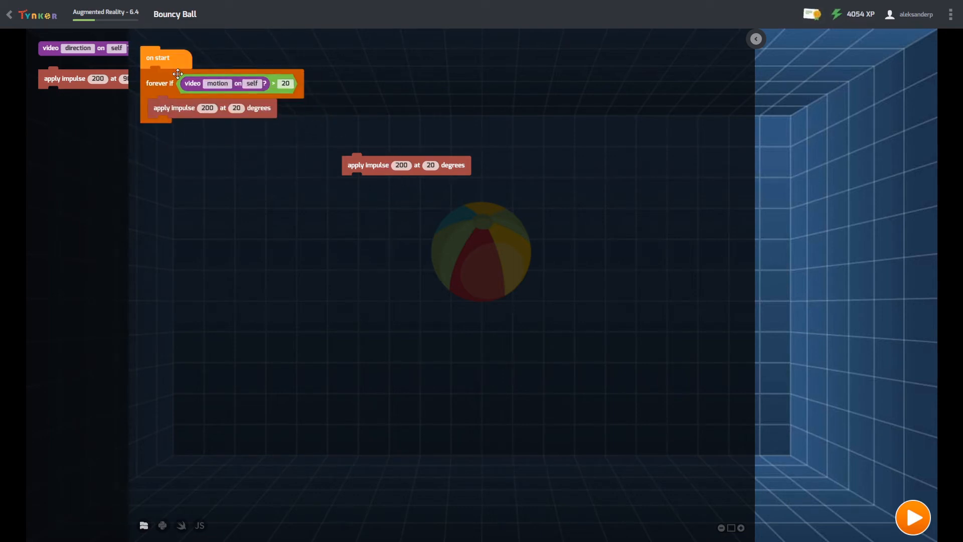
{"action": "mouse_move", "coordinate": [311, 417]}
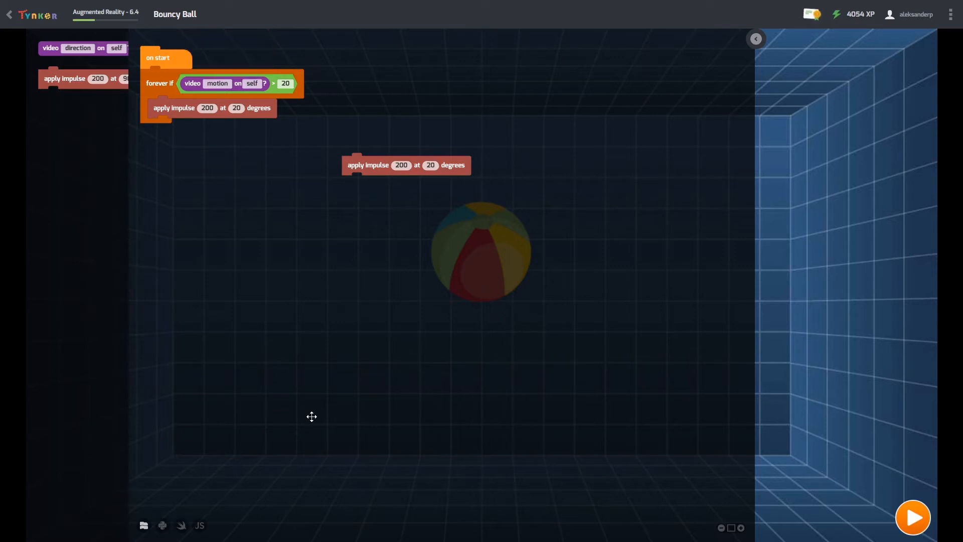
{"action": "left_click", "coordinate": [199, 525]}
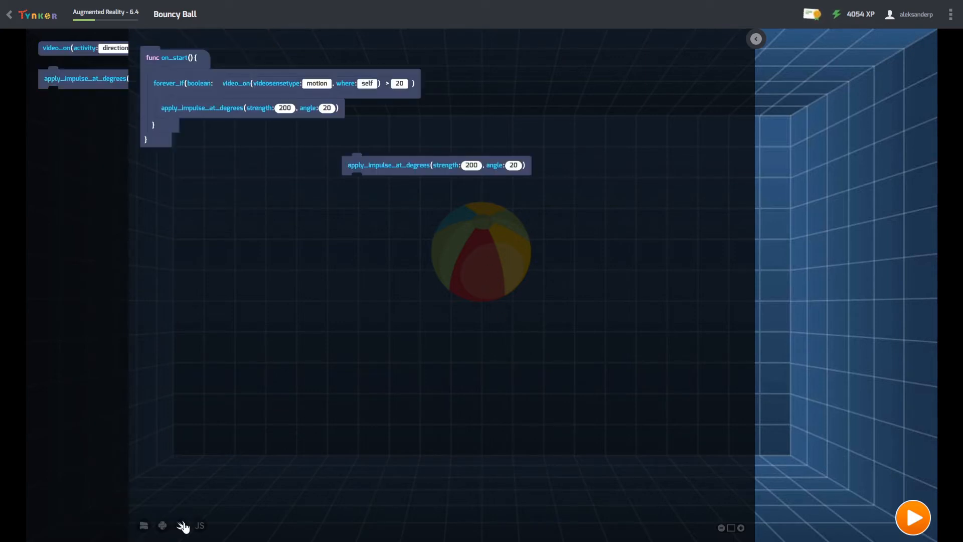
{"action": "left_click", "coordinate": [199, 526]}
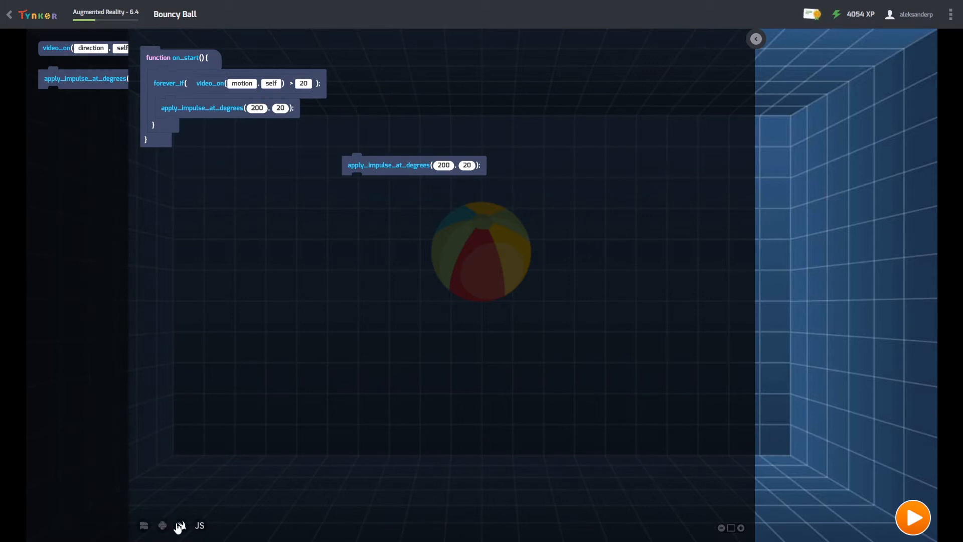
{"action": "left_click", "coordinate": [163, 525]}
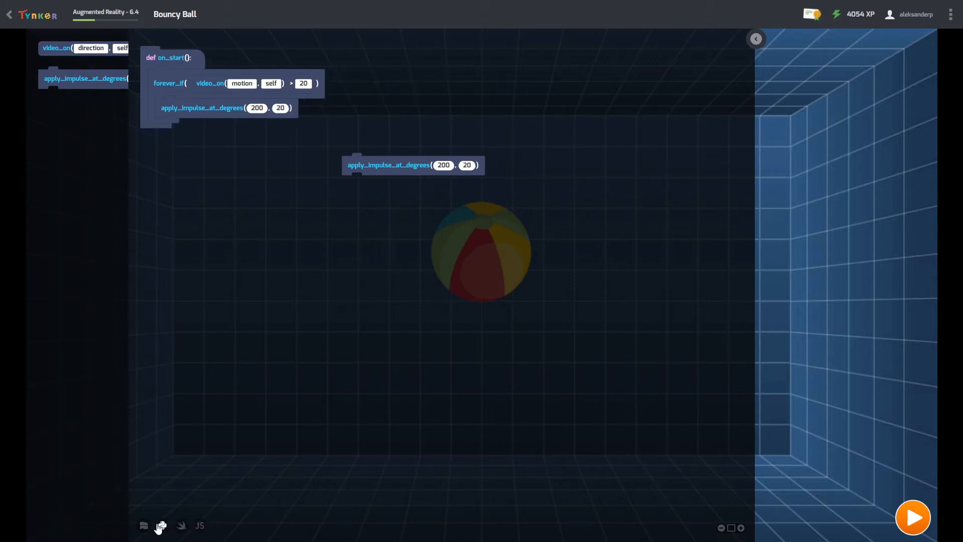
{"action": "left_click", "coordinate": [161, 524]}
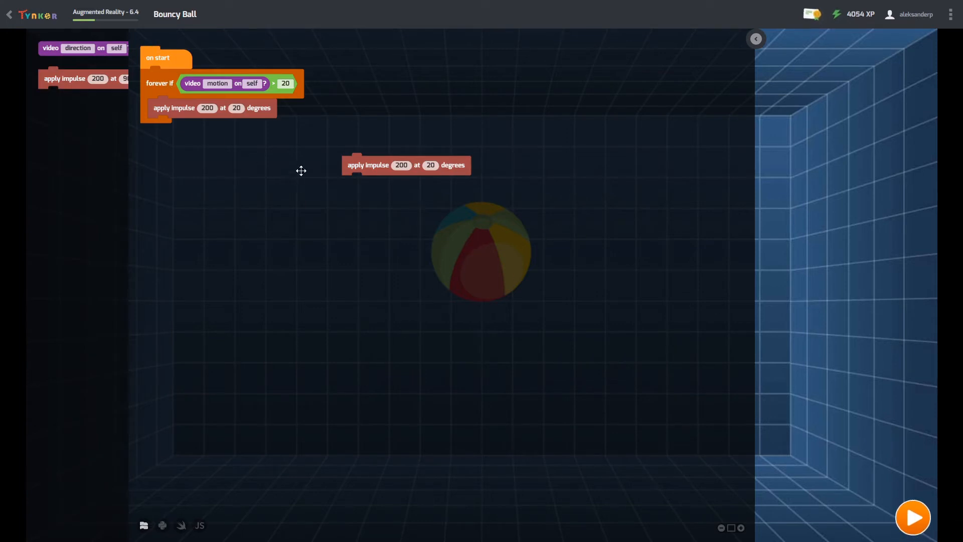
Reattach the loose impulse block and add a third, giving three 200-at-20-degree impulses in the loop.
{"action": "left_click_drag", "start_coordinate": [405, 165], "coordinate": [208, 128]}
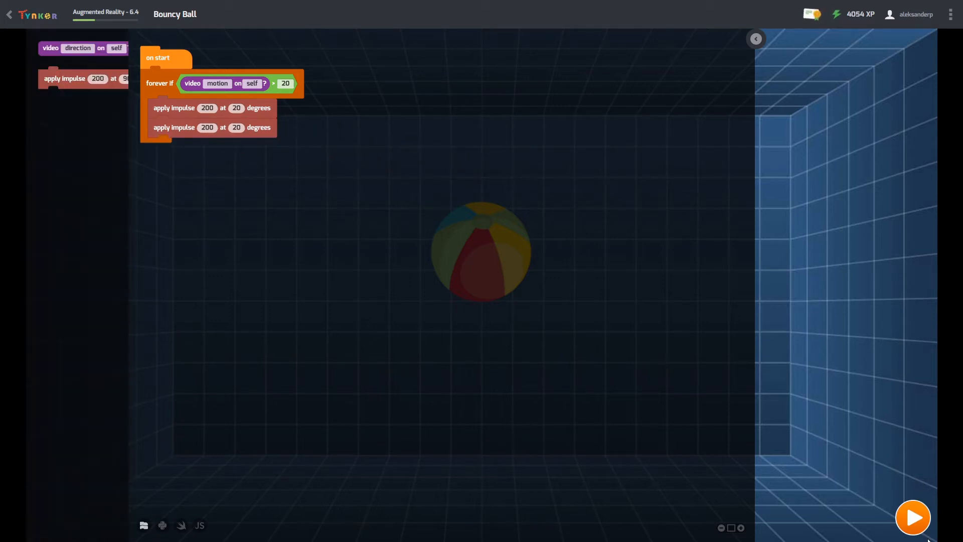
{"action": "left_click", "coordinate": [912, 517]}
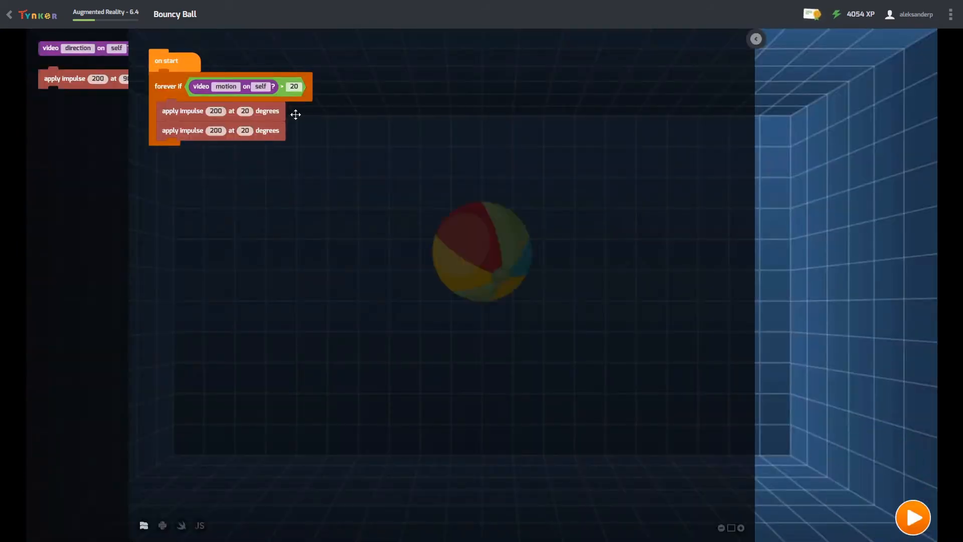
{"action": "left_click_drag", "start_coordinate": [83, 78], "coordinate": [230, 159]}
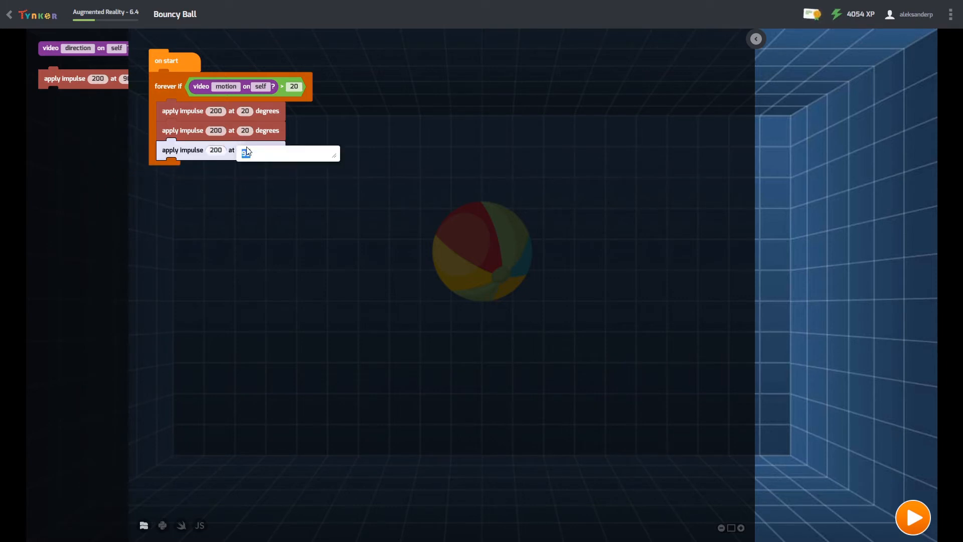
{"action": "type", "text": "90"}
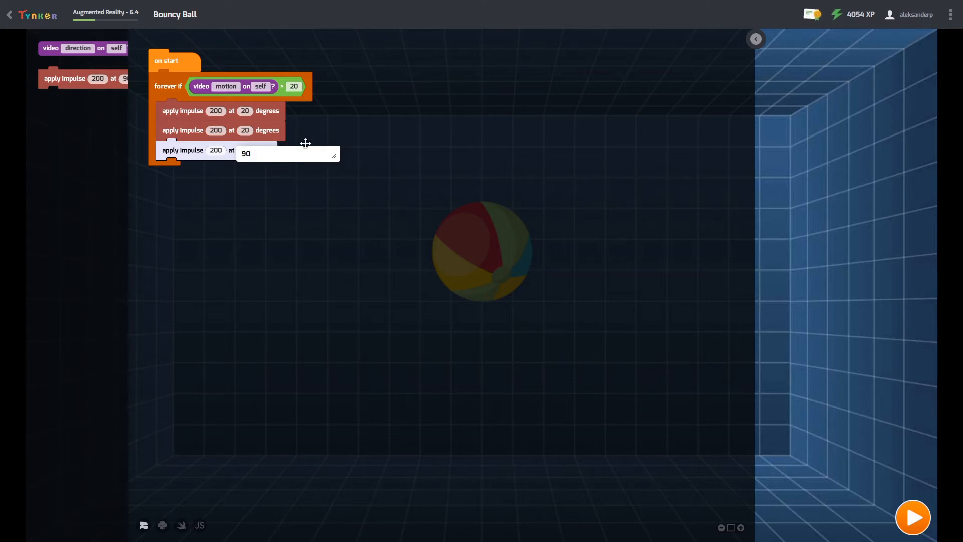
{"action": "key", "text": "backspace"}
{"action": "type", "text": "2"}
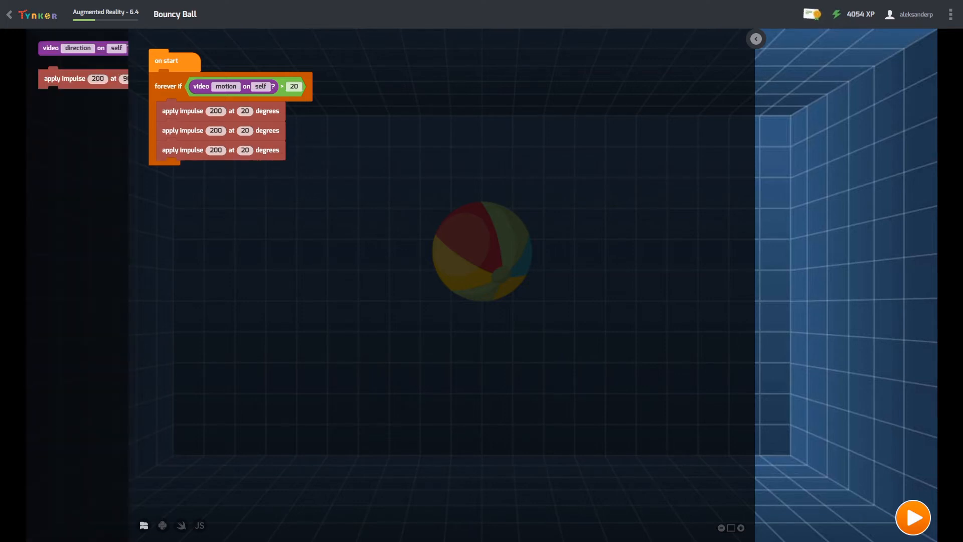
{"action": "left_click", "coordinate": [913, 516]}
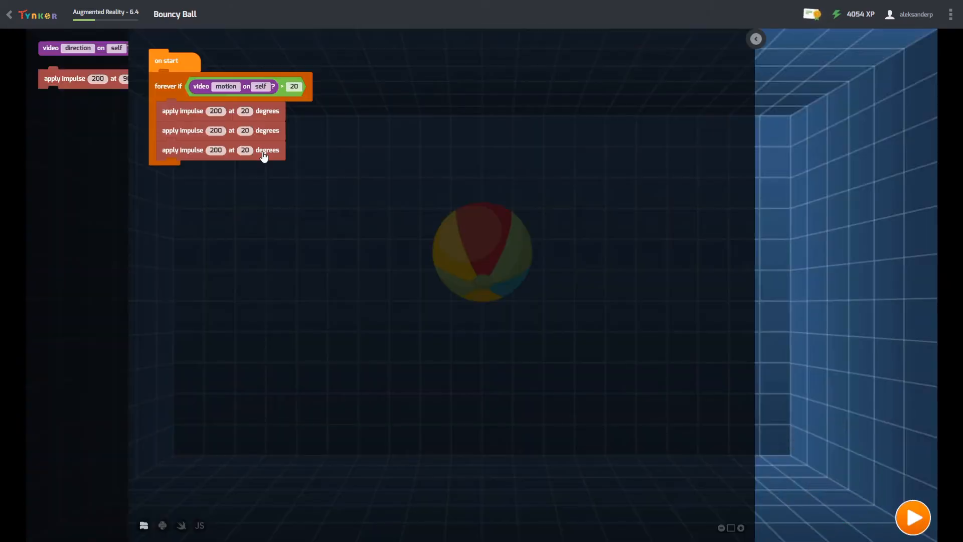
Un-nest the impulse blocks and reattach them so three separate impulses sit in the loop, then test.
{"action": "left_click_drag", "start_coordinate": [183, 149], "coordinate": [179, 160]}
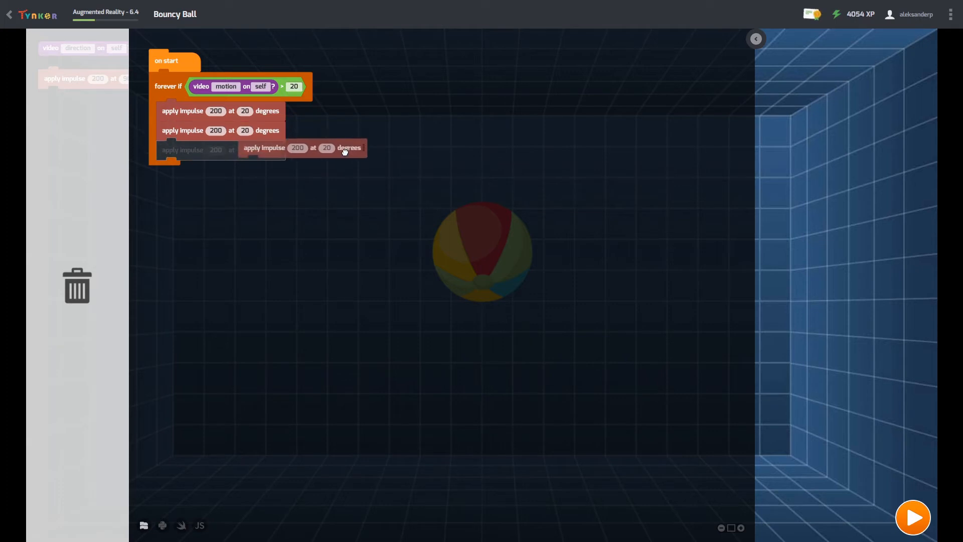
{"action": "left_click_drag", "start_coordinate": [301, 147], "coordinate": [336, 145]}
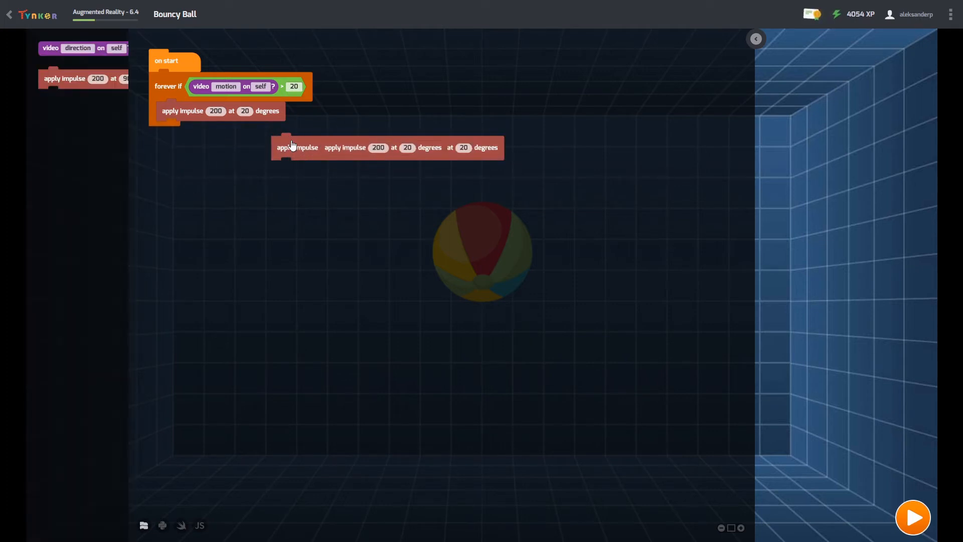
{"action": "left_click_drag", "start_coordinate": [344, 147], "coordinate": [228, 133]}
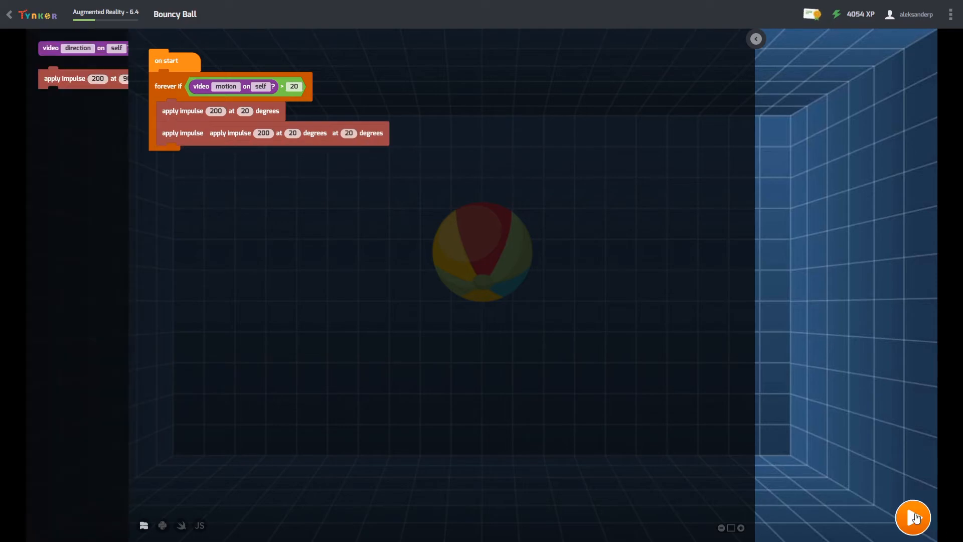
{"action": "left_click", "coordinate": [914, 517]}
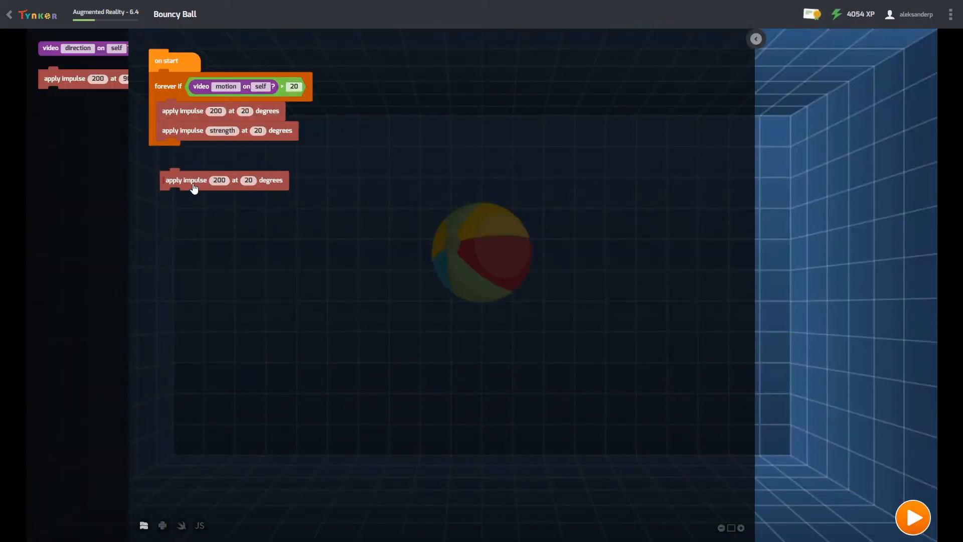
{"action": "left_click_drag", "start_coordinate": [187, 179], "coordinate": [183, 149]}
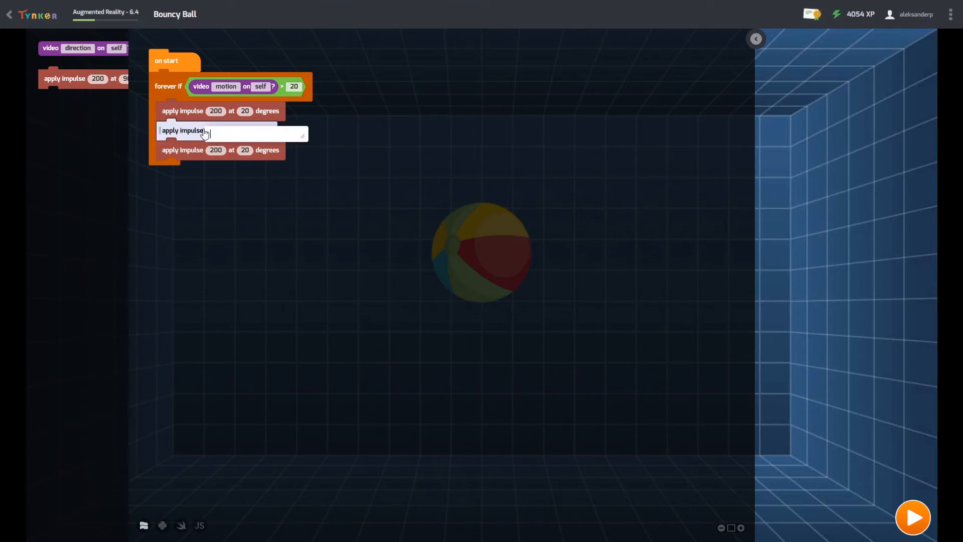
Set the middle impulse's strength, test the ball, and set out a loose stack of 90-degree impulse blocks.
{"action": "type", "text": "10"}
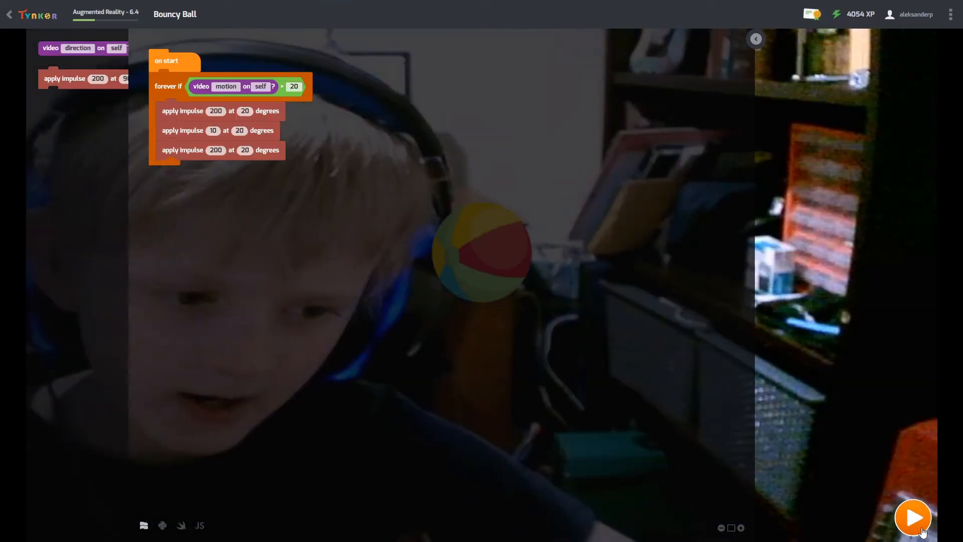
{"action": "left_click", "coordinate": [913, 517]}
{"action": "type", "text": "20"}
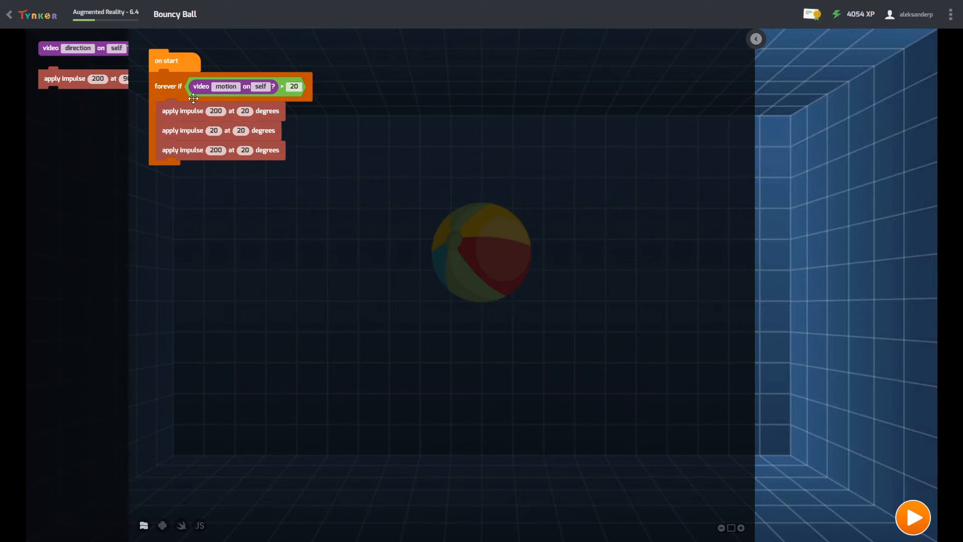
{"action": "left_click_drag", "start_coordinate": [92, 78], "coordinate": [215, 169]}
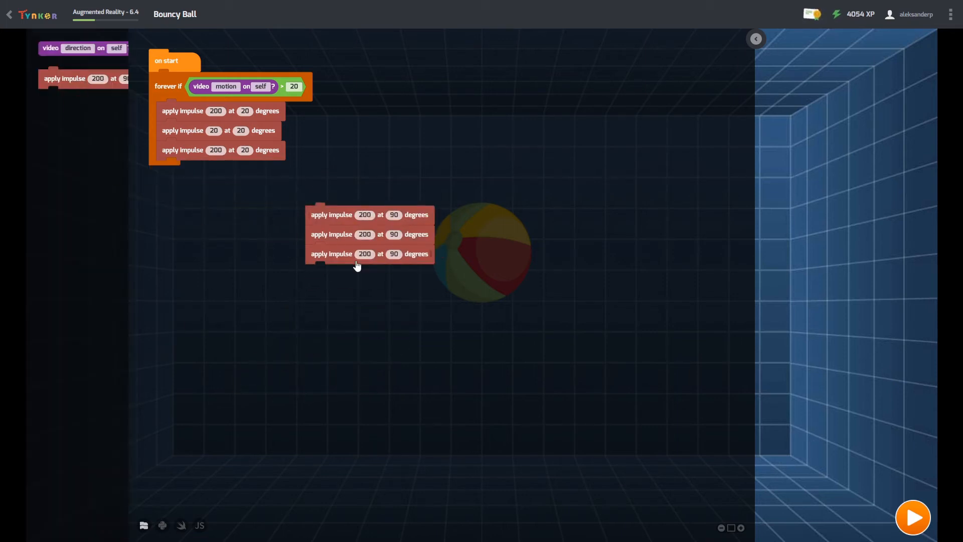
Duplicate the loose stack and change the angles to 20, filling the loop with nine 200-at-20 impulses.
{"action": "right_click", "coordinate": [319, 238]}
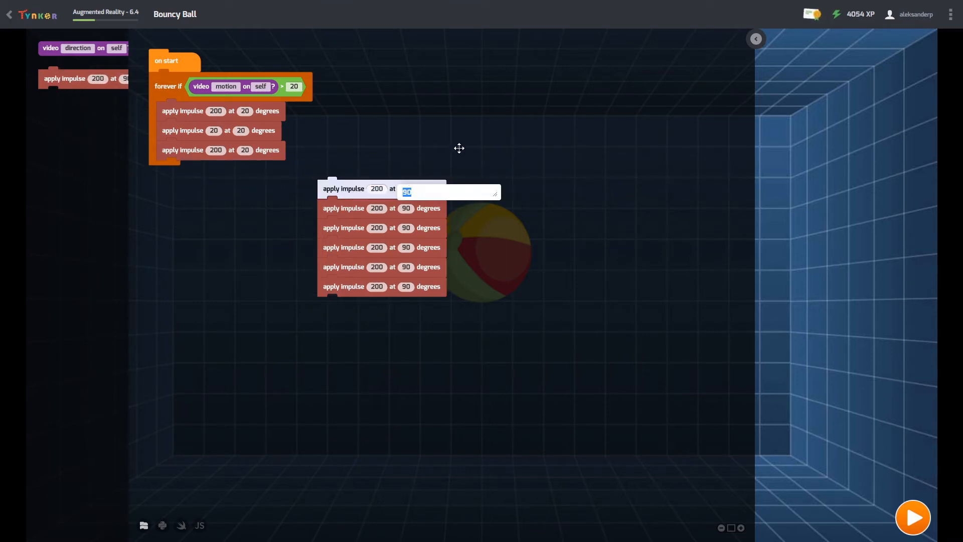
{"action": "key", "text": "f12"}
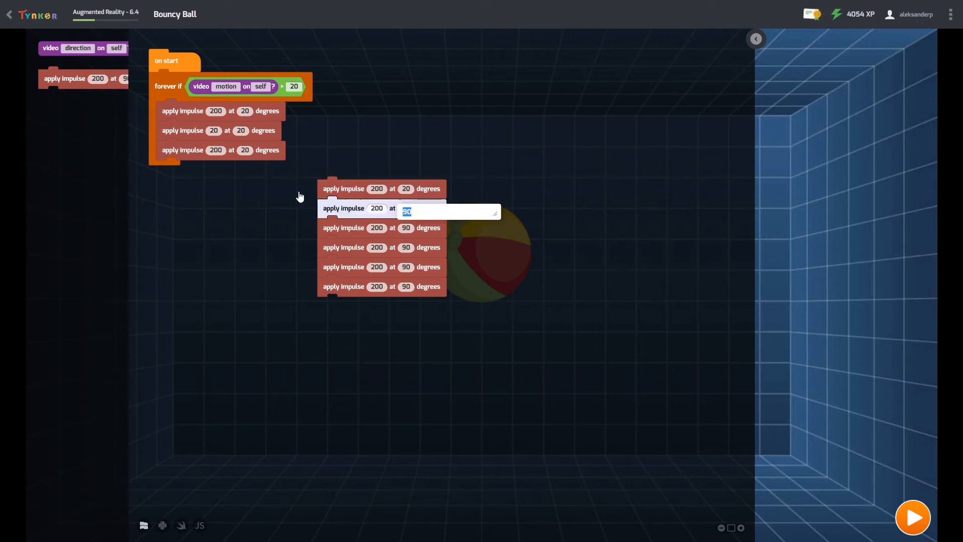
{"action": "type", "text": "20"}
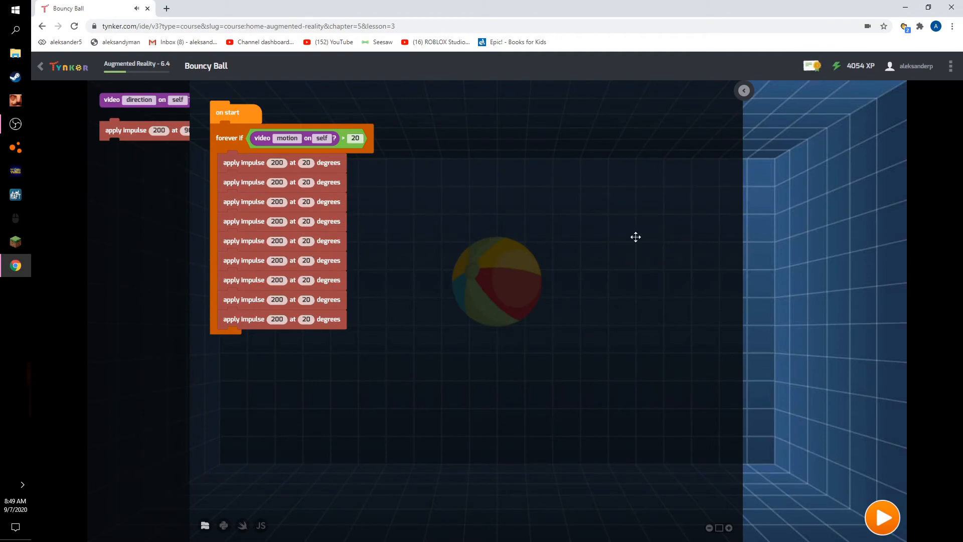
Run and stop the project, set six impulse blocks aside leaving three, and run it again.
{"action": "left_click", "coordinate": [883, 516]}
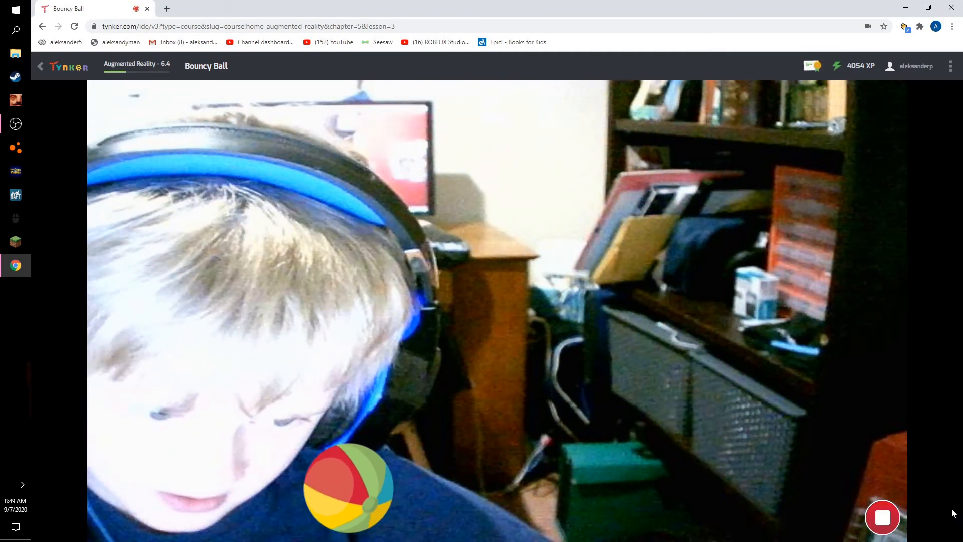
{"action": "left_click", "coordinate": [882, 517]}
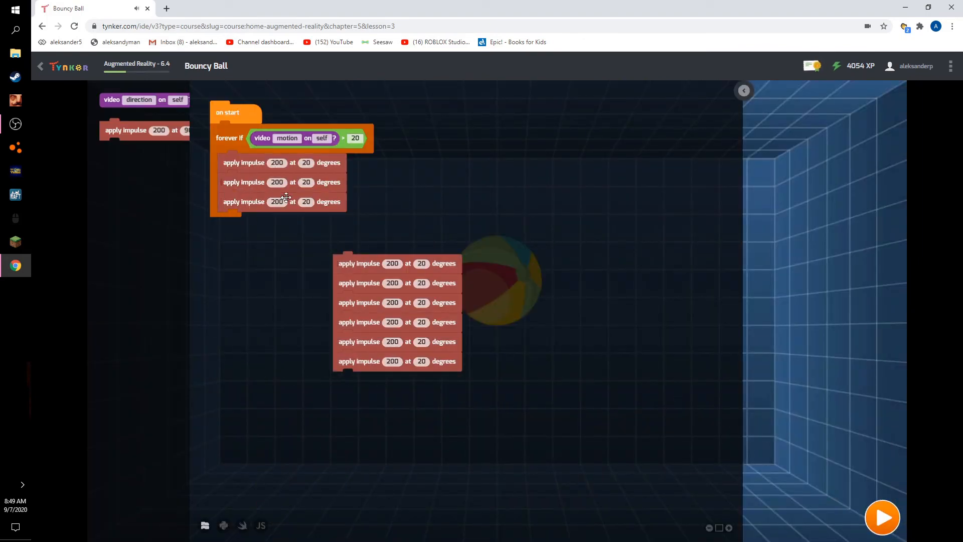
{"action": "mouse_move", "coordinate": [879, 489]}
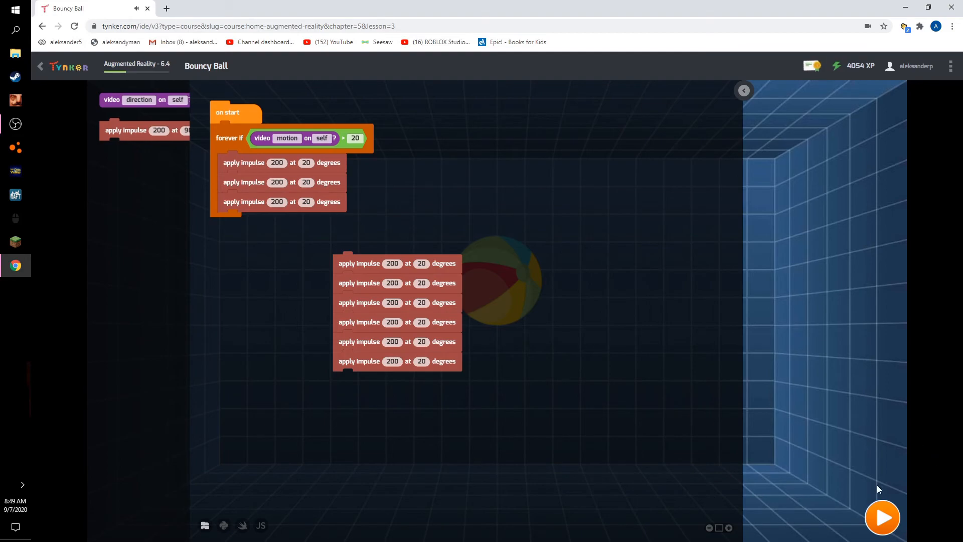
{"action": "left_click", "coordinate": [882, 518]}
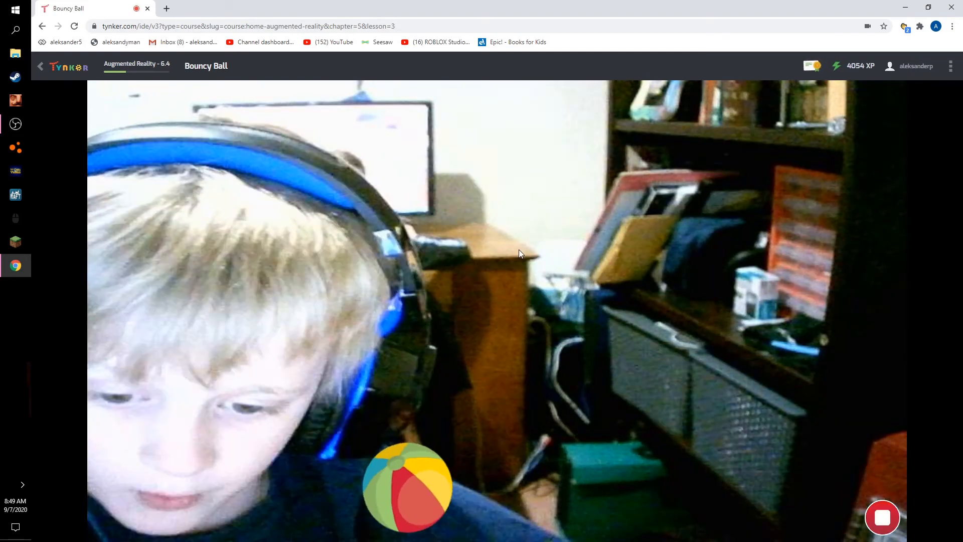